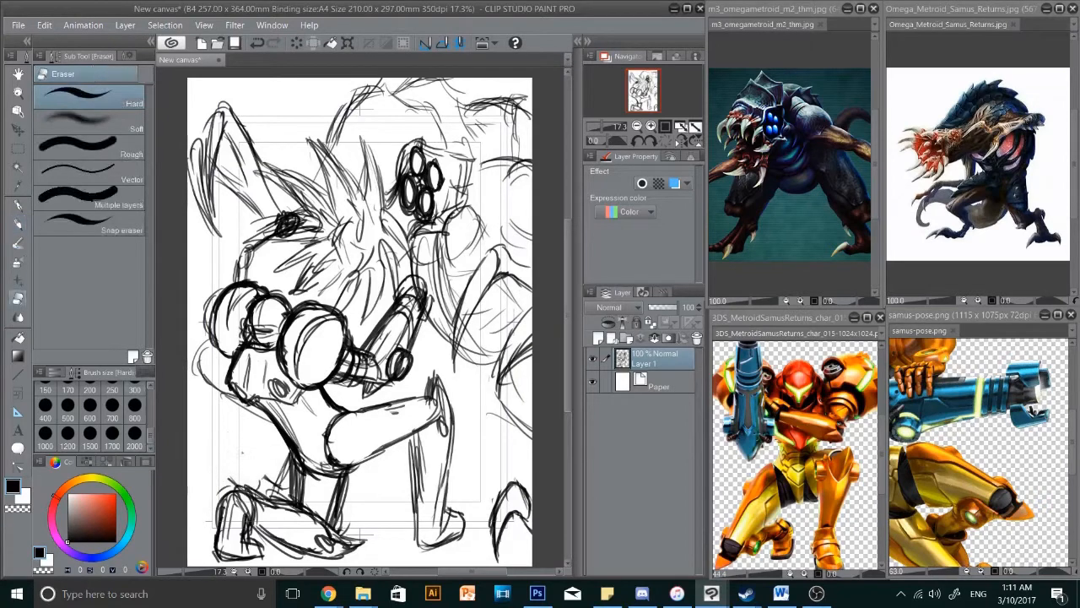
Clear the old rough sketch layer so the A4 page is blank again
click(17, 222)
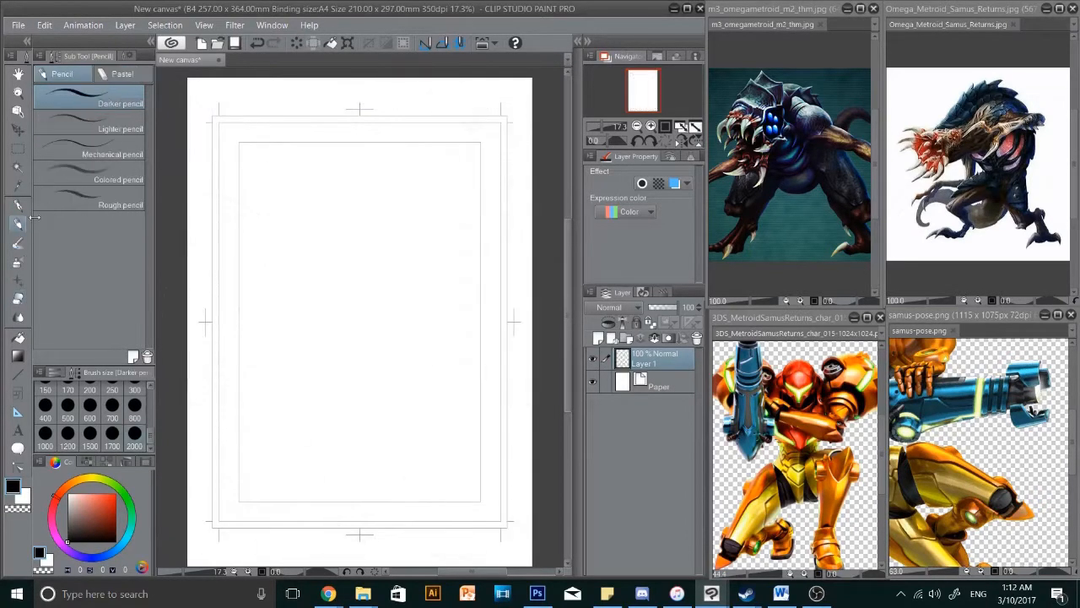
Rough in head and shoulder circles with a thin torso line near the top centre
drag(278, 245, 245, 464)
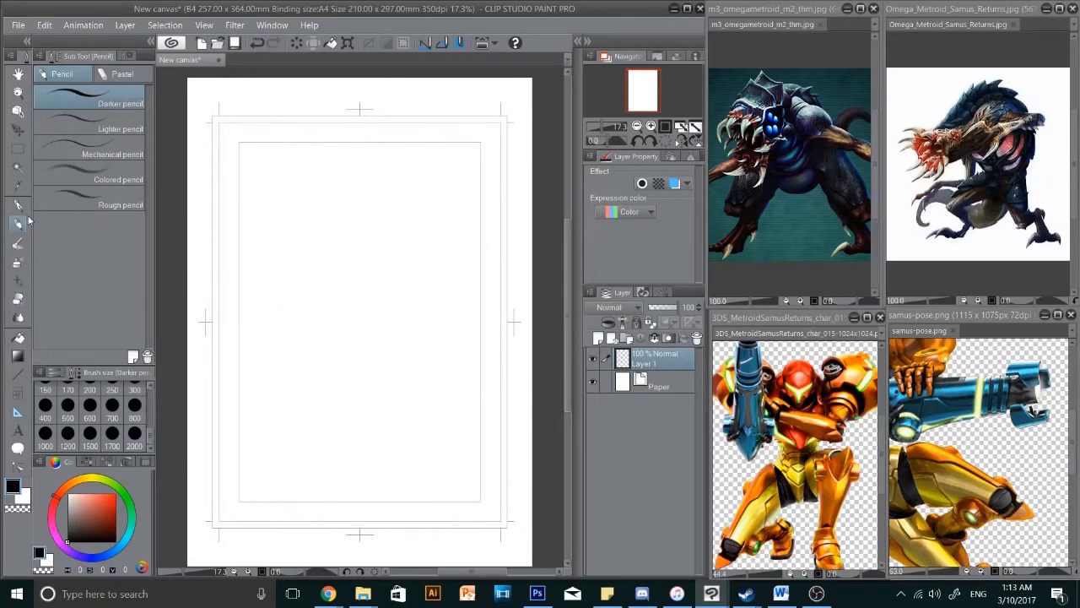
mouse_move(257, 249)
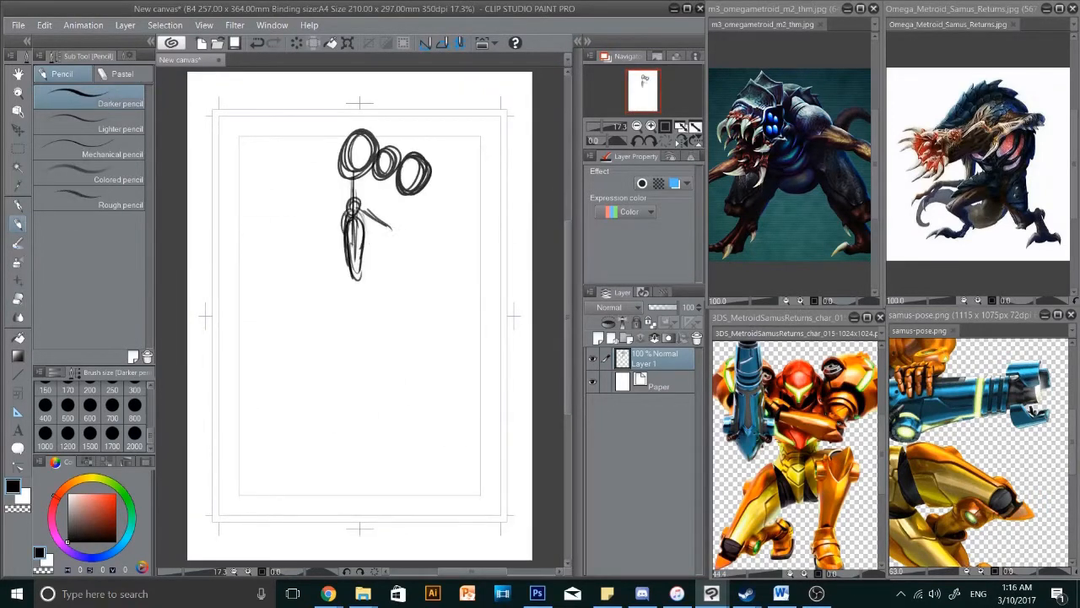
drag(354, 211, 296, 338)
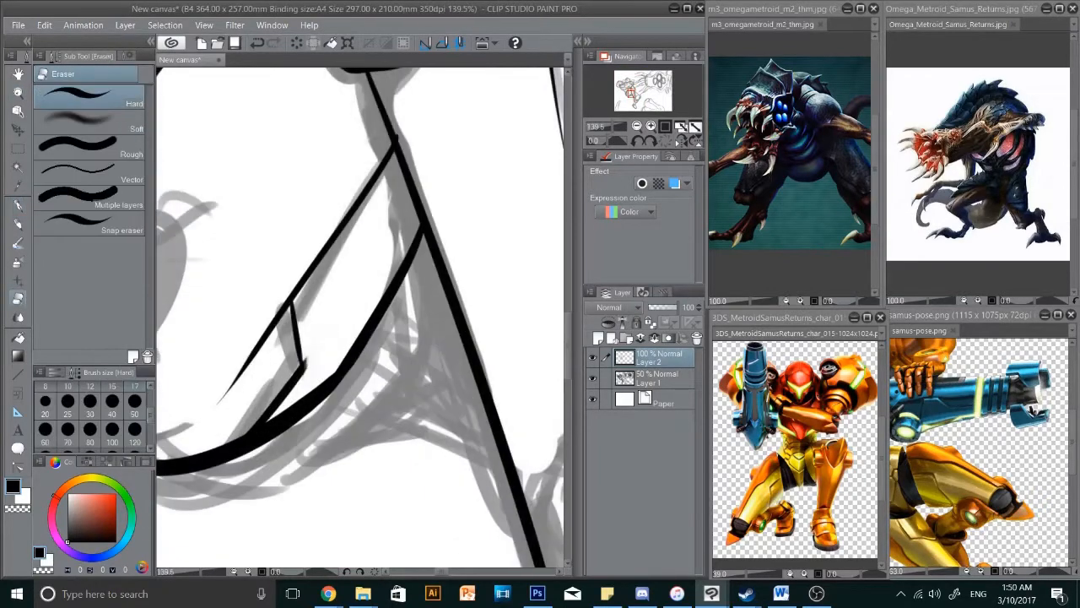
Ink the cannon's barrel and ring bands in bold black over the grey sketch
click(17, 108)
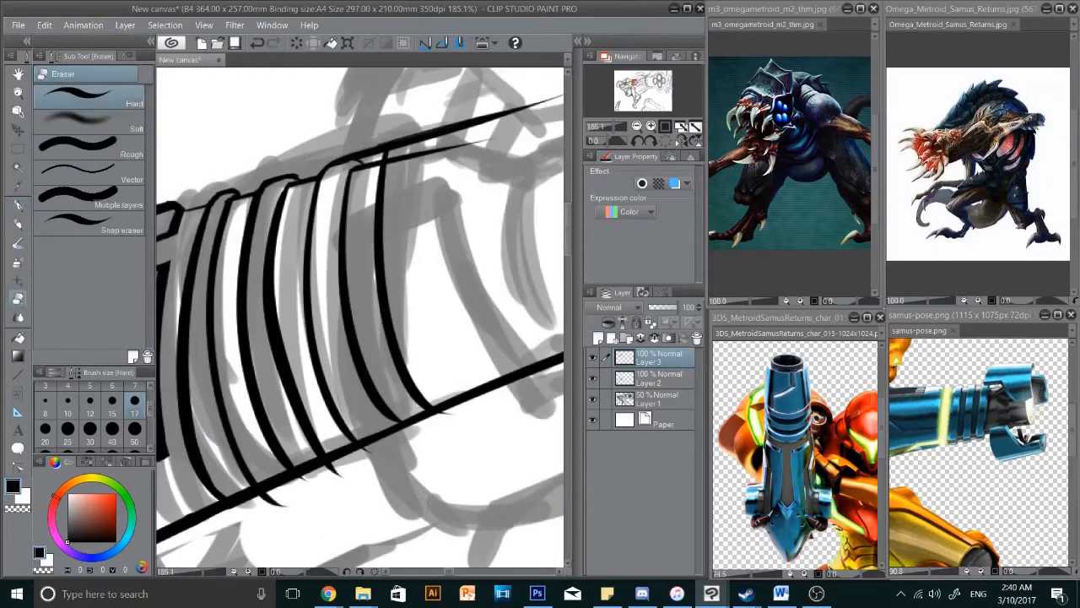
Ink the shoulder armour plates with dots and the ring-shaped joints
click(57, 74)
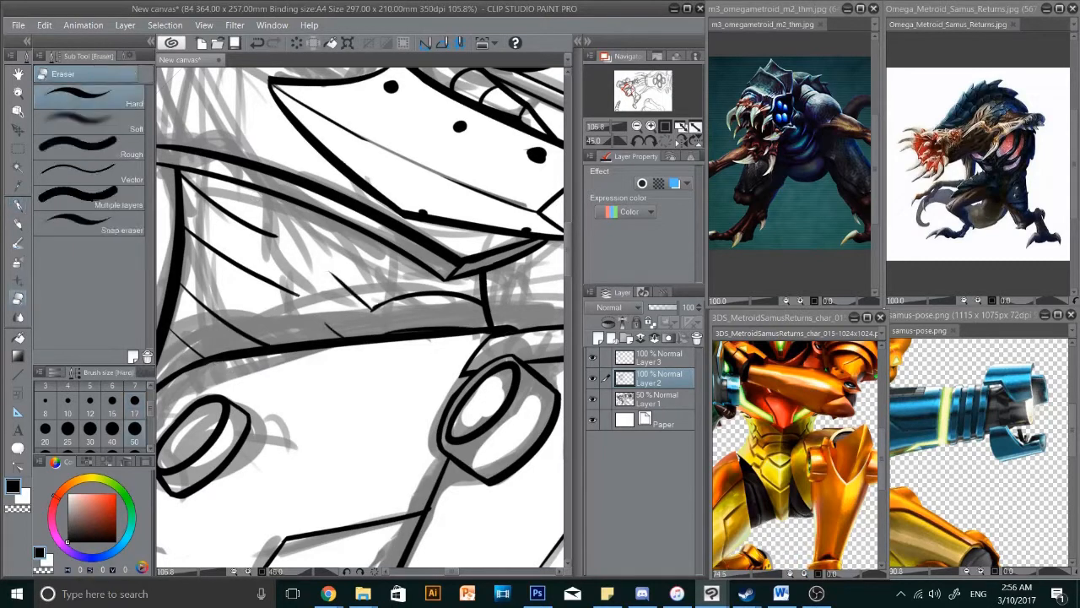
Trace the helmet and visor contours in bold ink over the rough
drag(270, 284, 334, 341)
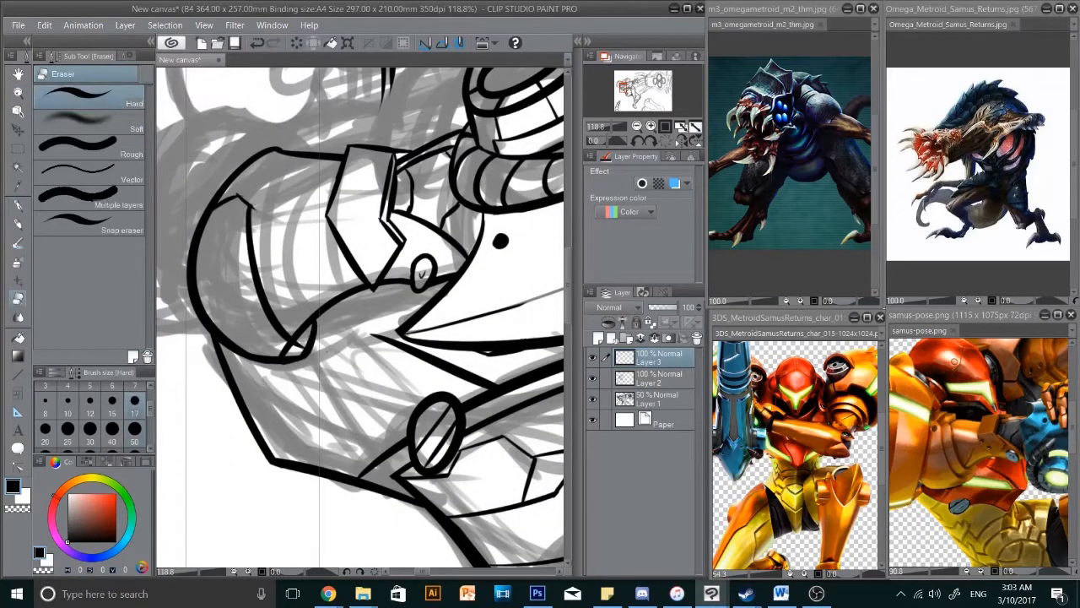
Ink the lower leg plates and rounded armour shapes with the Mapping pen
click(57, 74)
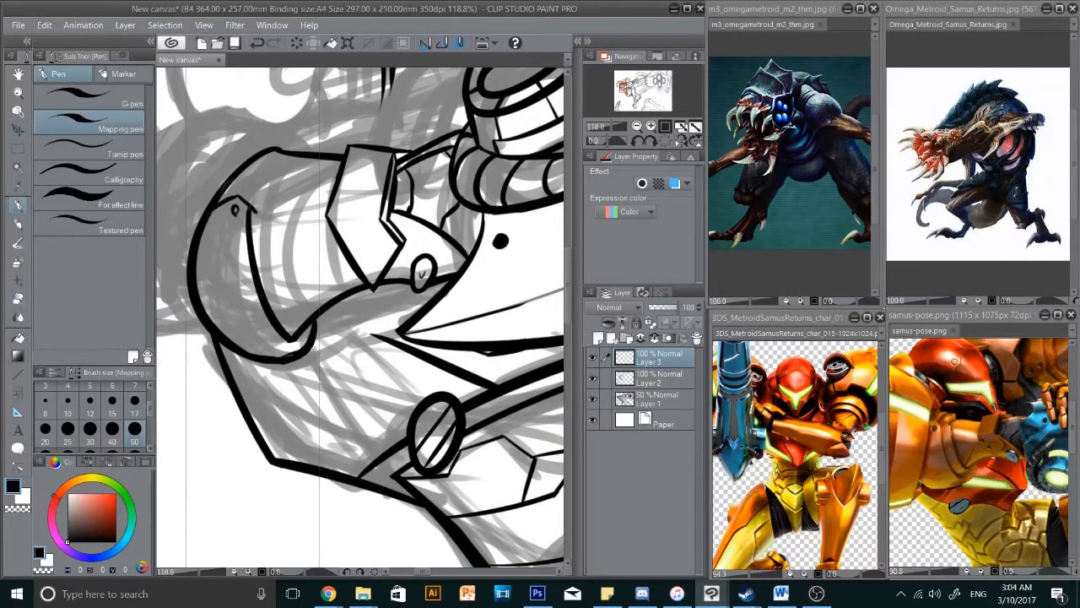
drag(284, 155, 290, 349)
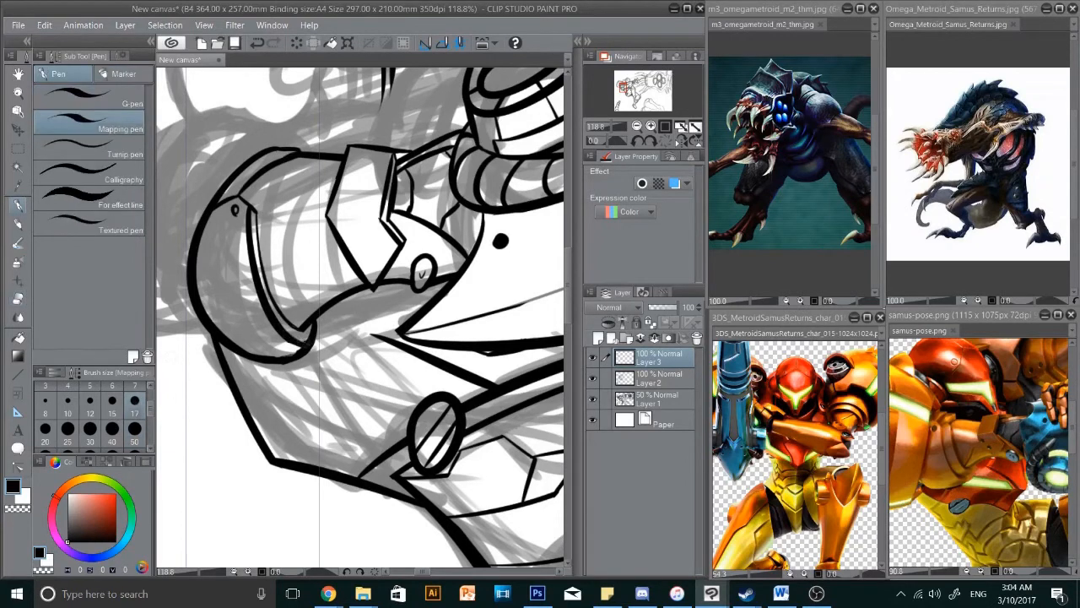
drag(337, 155, 245, 194)
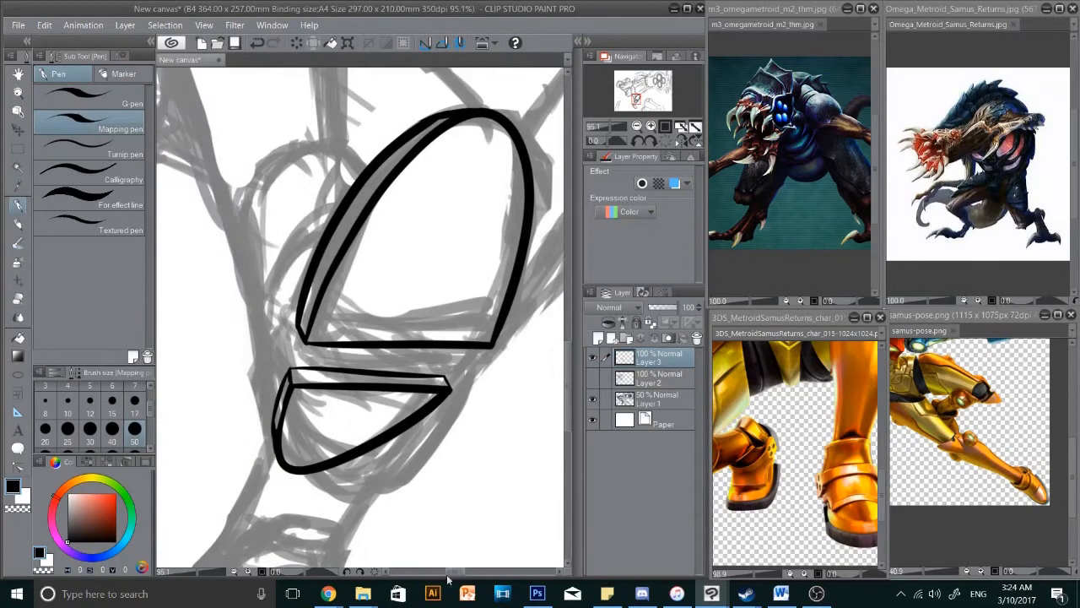
drag(313, 227, 278, 354)
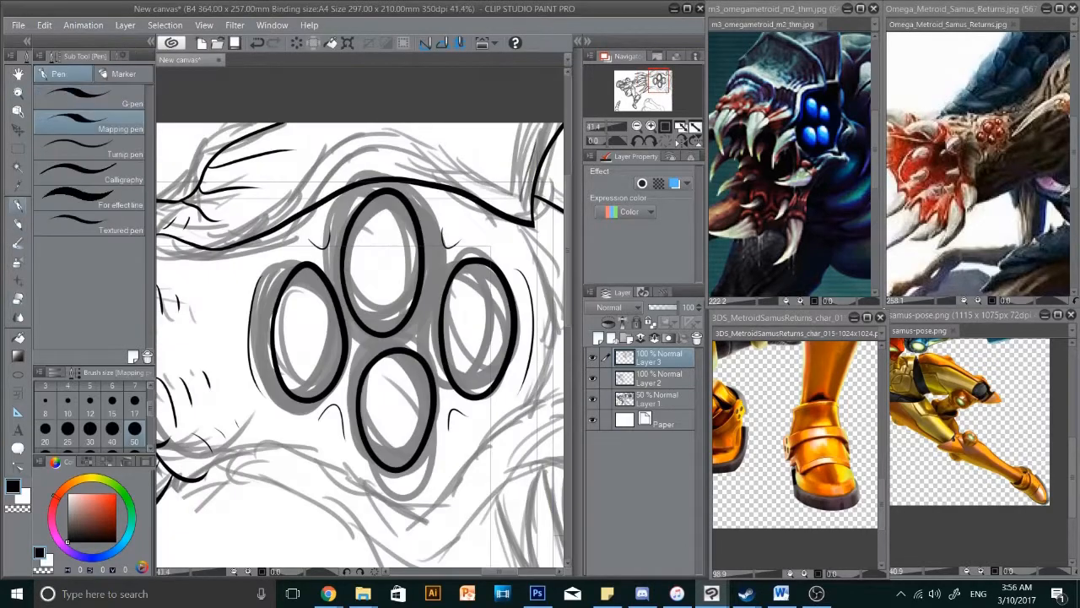
Ink the four oval eye shapes on the Metroid's face in heavy black
click(17, 112)
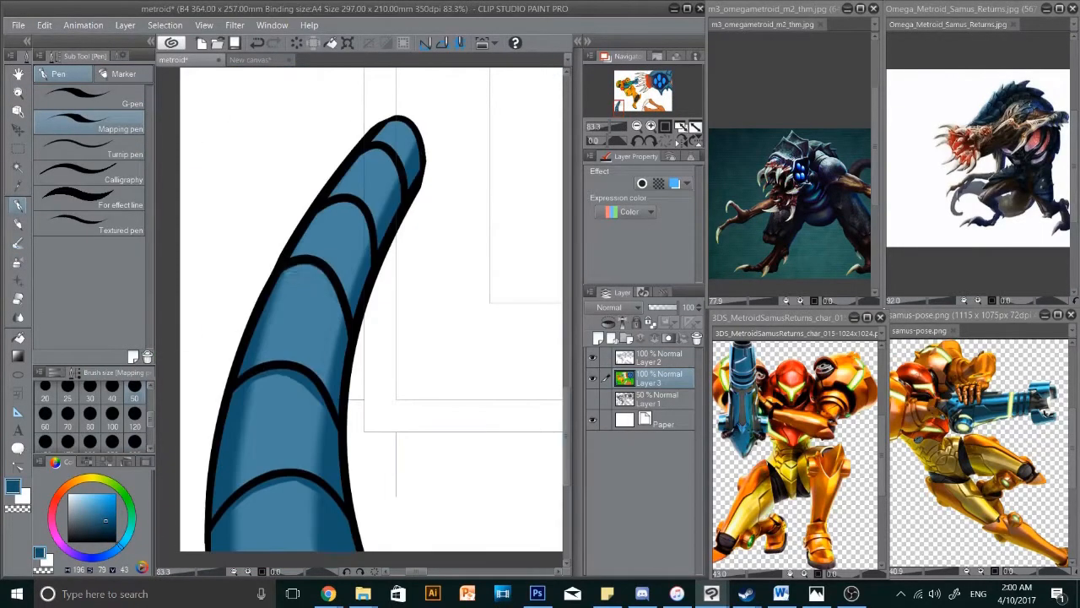
click(17, 91)
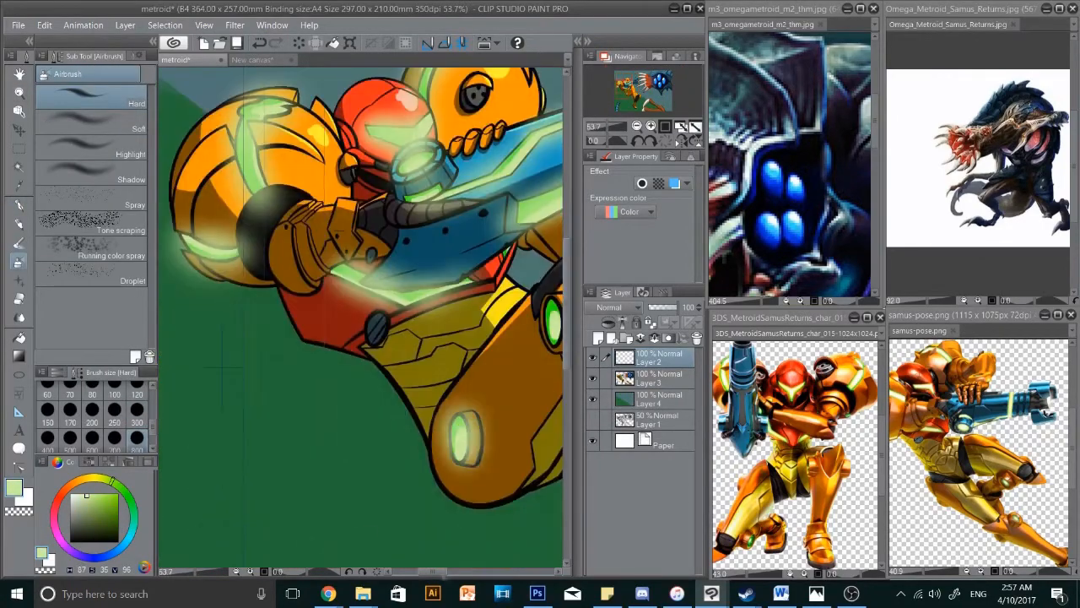
Zoom out to view the whole glowing Samus figure against the green backdrop
click(19, 91)
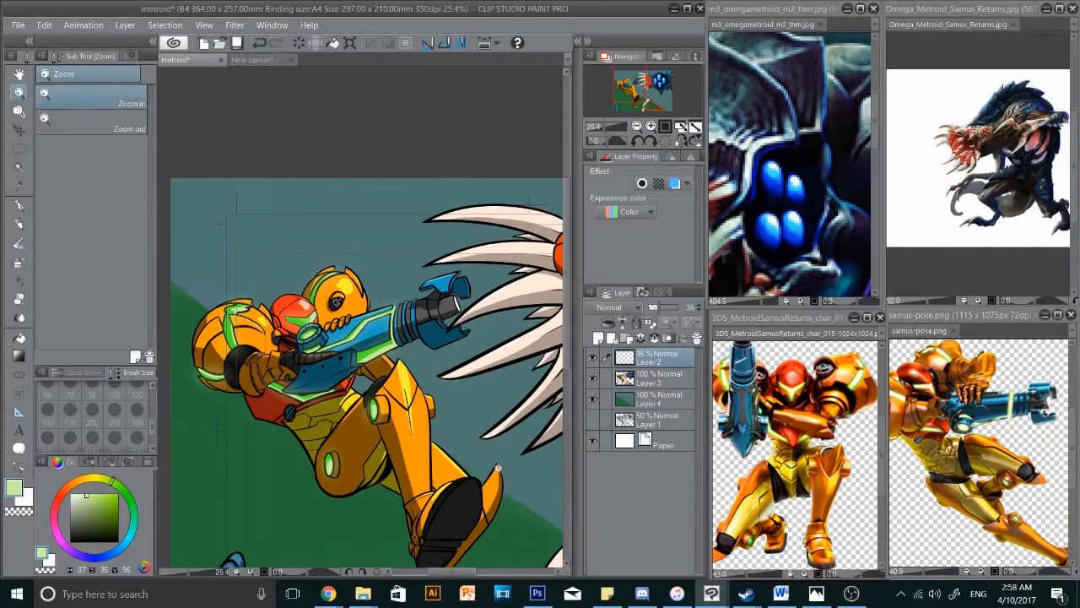